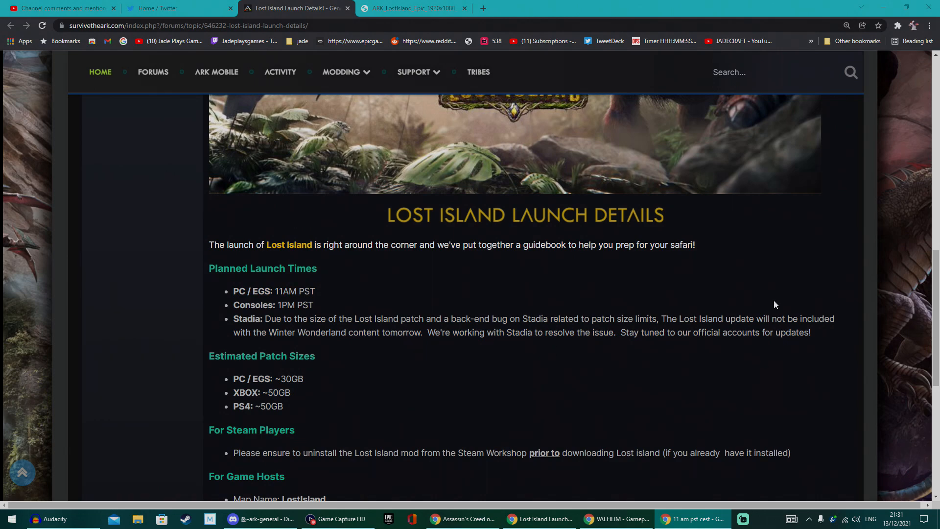
Scroll through the launch-details post and highlight the LostIsland map name.
scroll("up", 3)
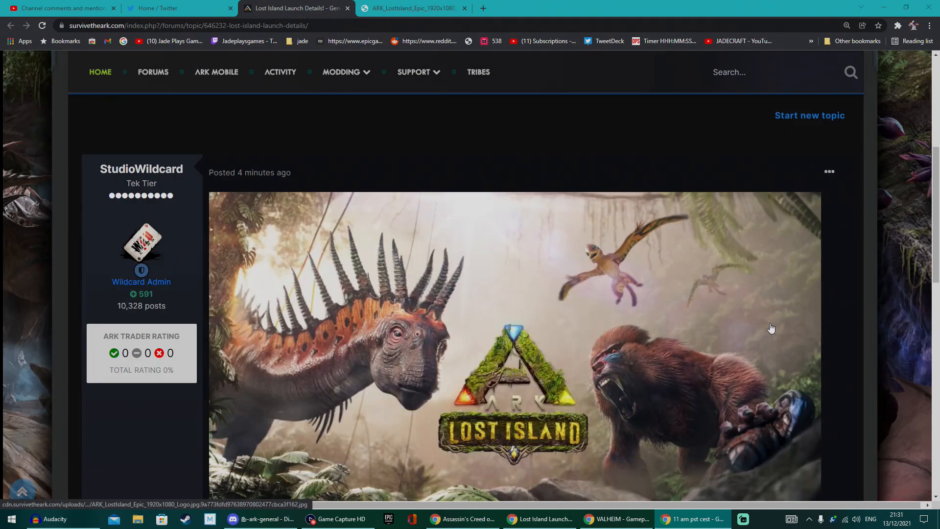
scroll("down", 3)
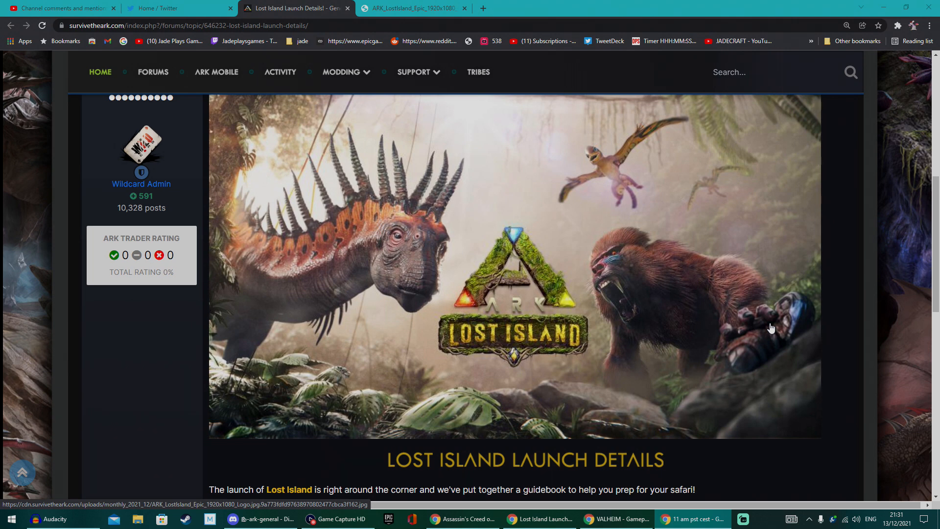
scroll("down", 3)
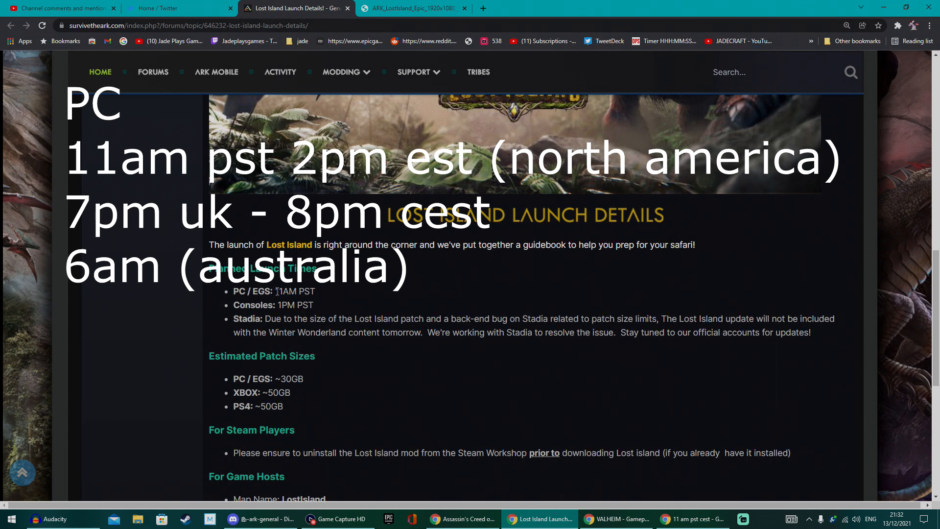
mouse_move(312, 290)
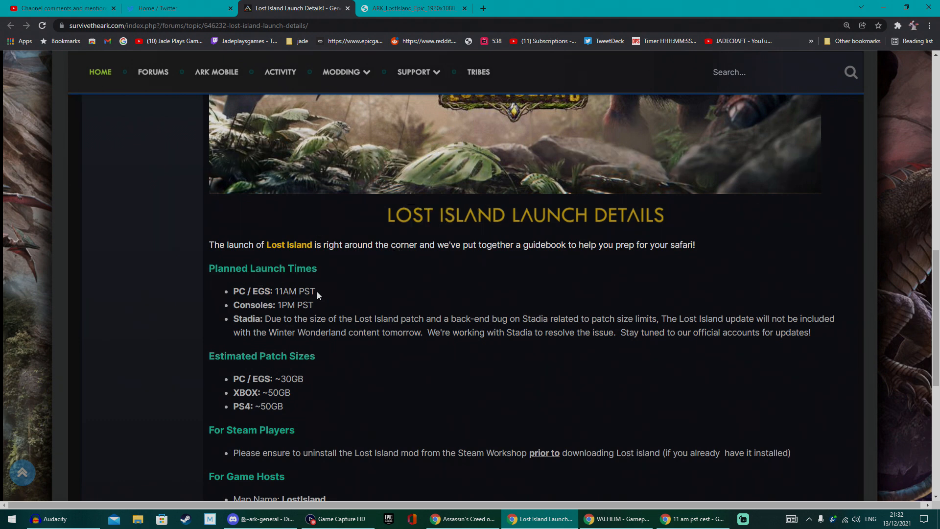
mouse_move(337, 298)
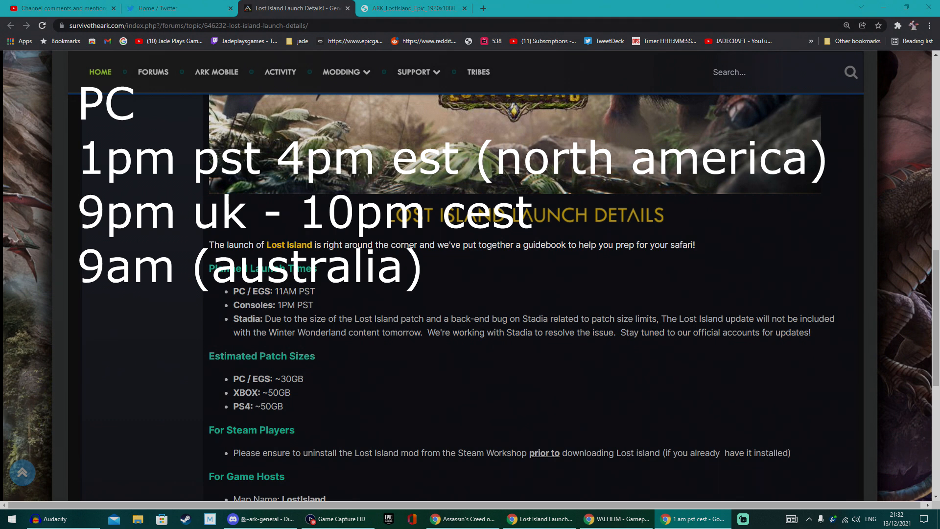
scroll("down", 3)
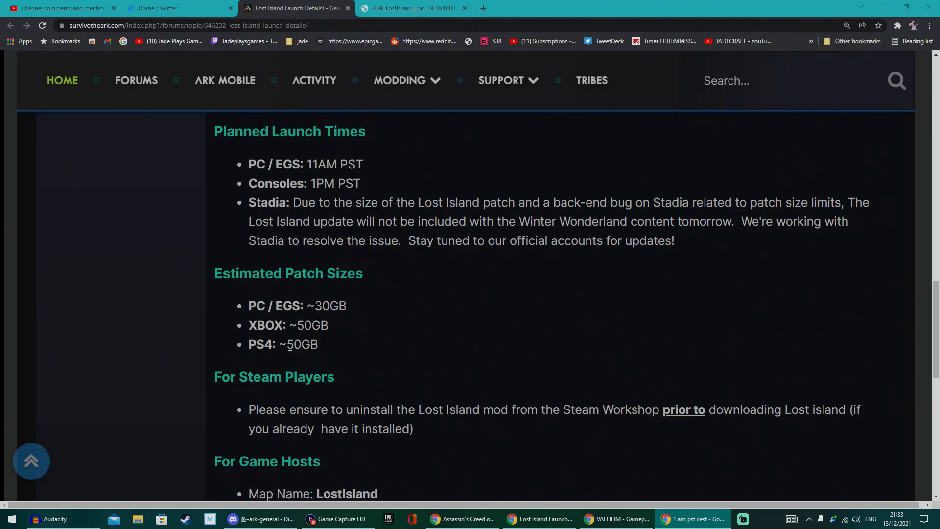
mouse_move(339, 347)
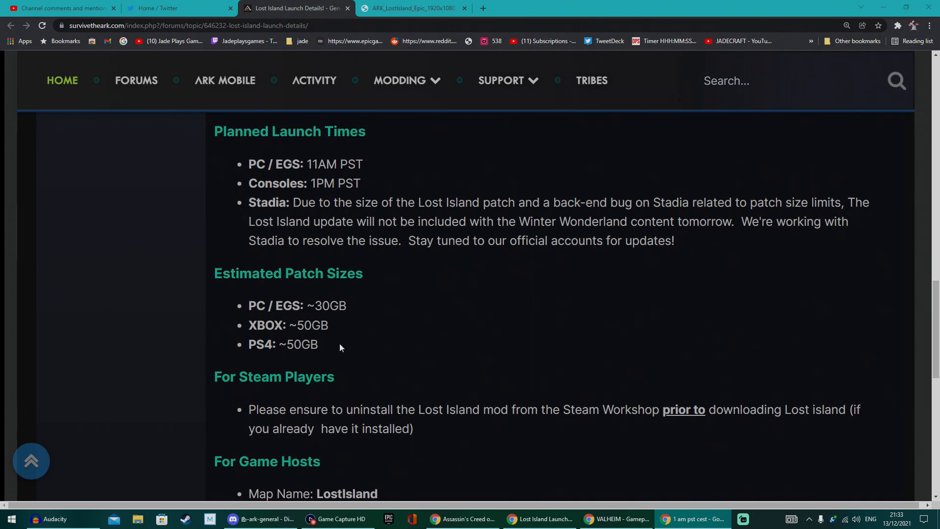
mouse_move(332, 334)
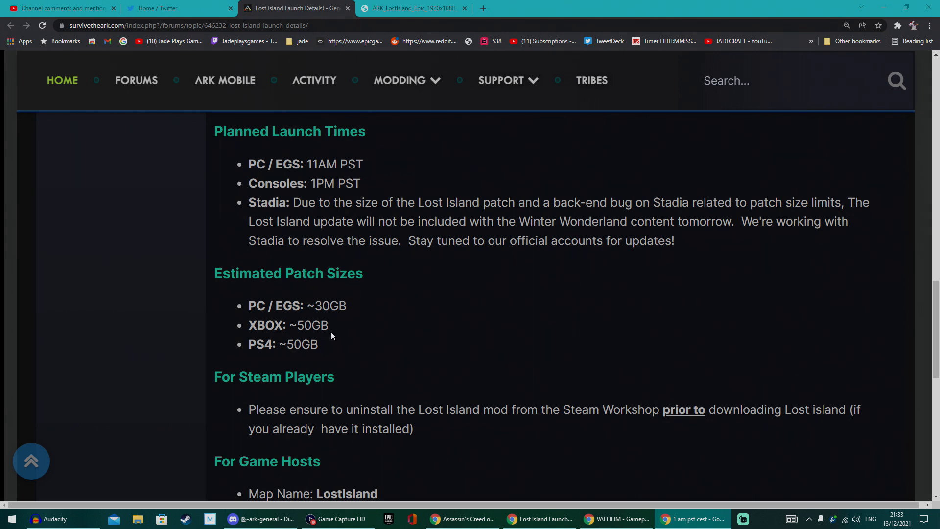
scroll("down", 3)
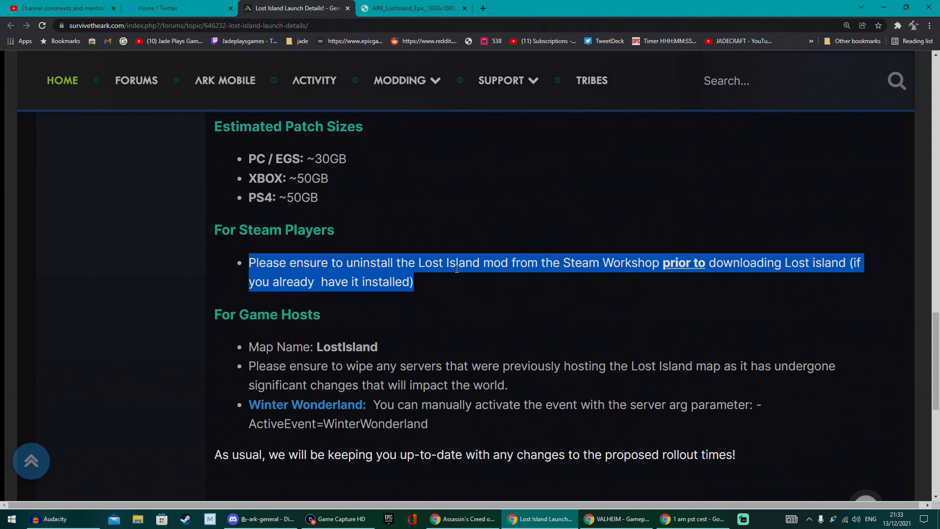
scroll("down", 3)
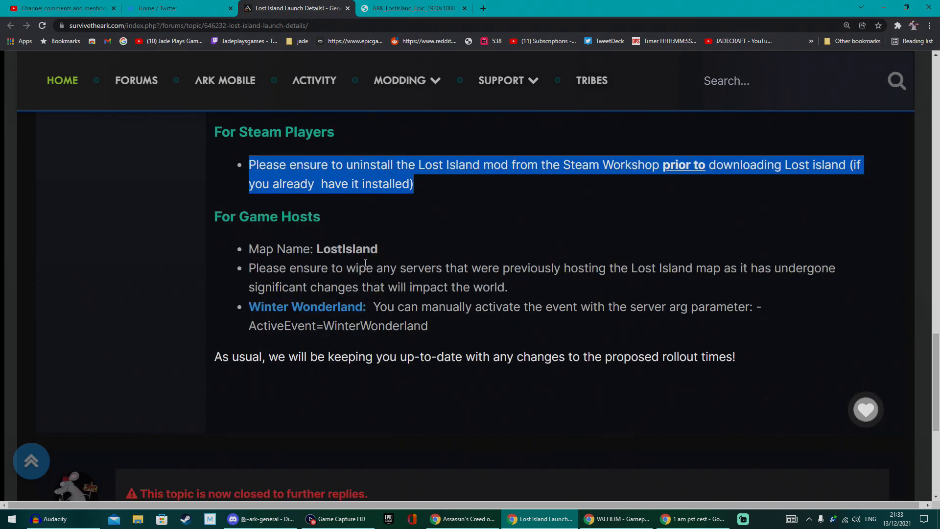
double_click(347, 249)
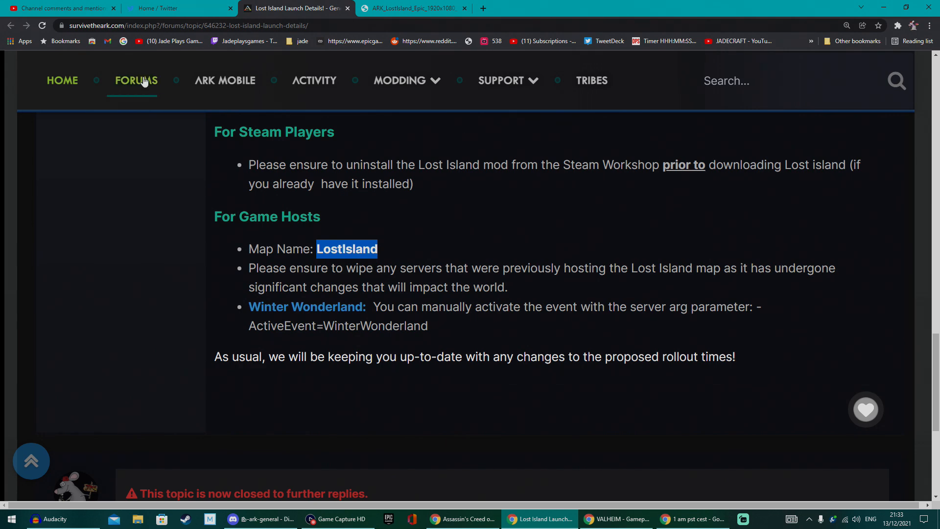
Highlight the Winter Wonderland activation note and scroll back up the post.
left_click(60, 8)
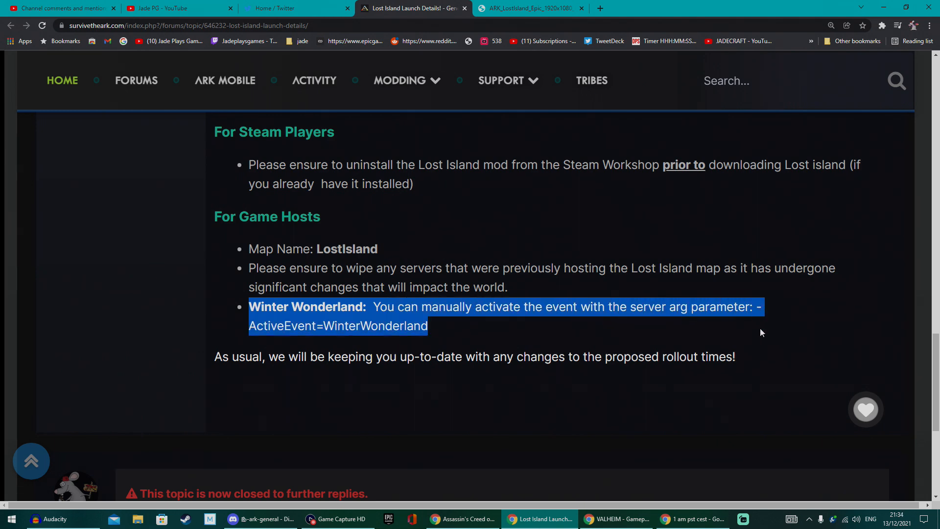
mouse_move(478, 334)
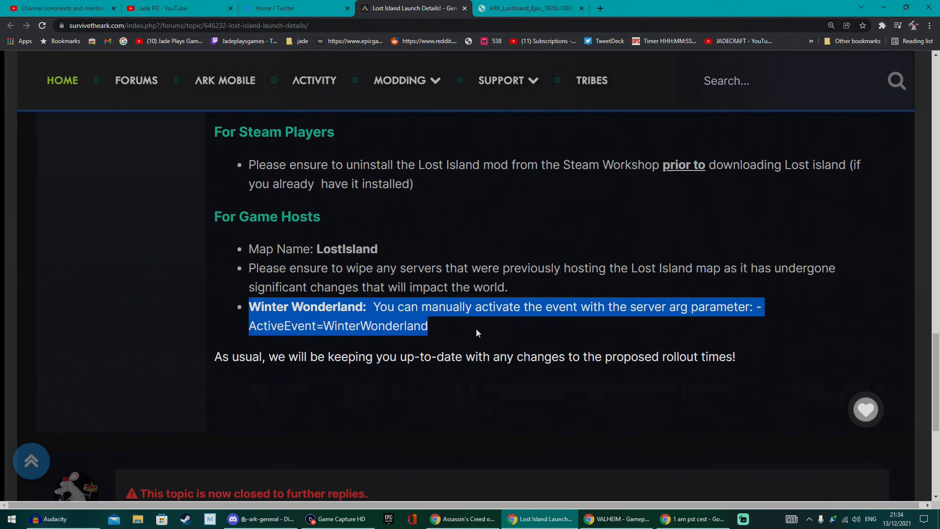
scroll("up", 3)
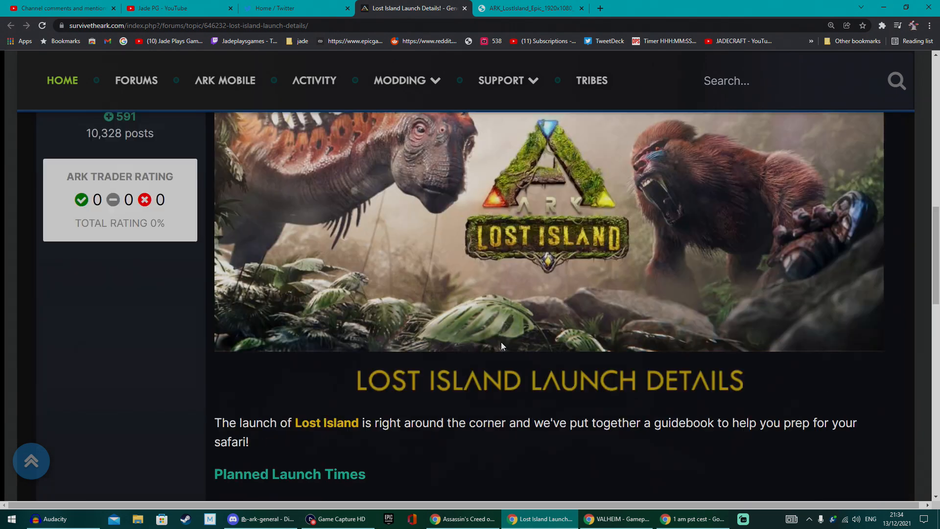
scroll("up", 3)
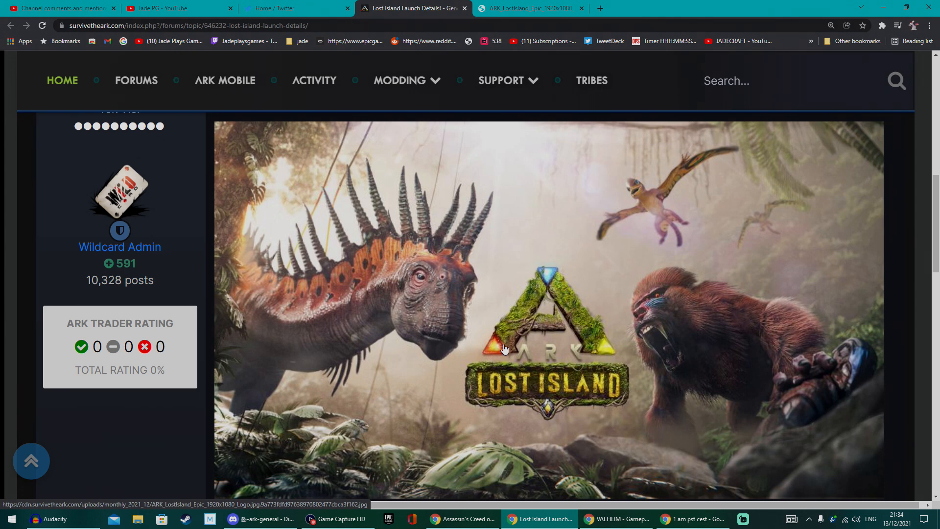
mouse_move(462, 349)
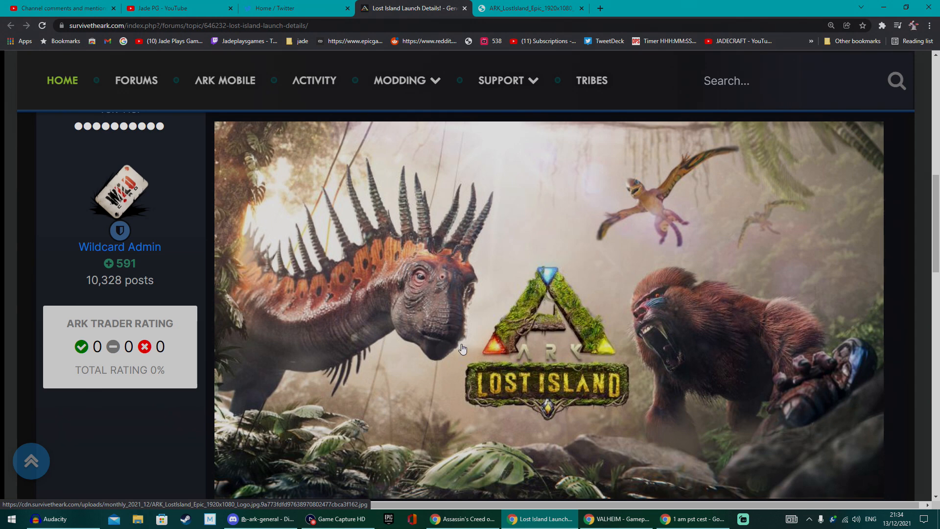
mouse_move(524, 342)
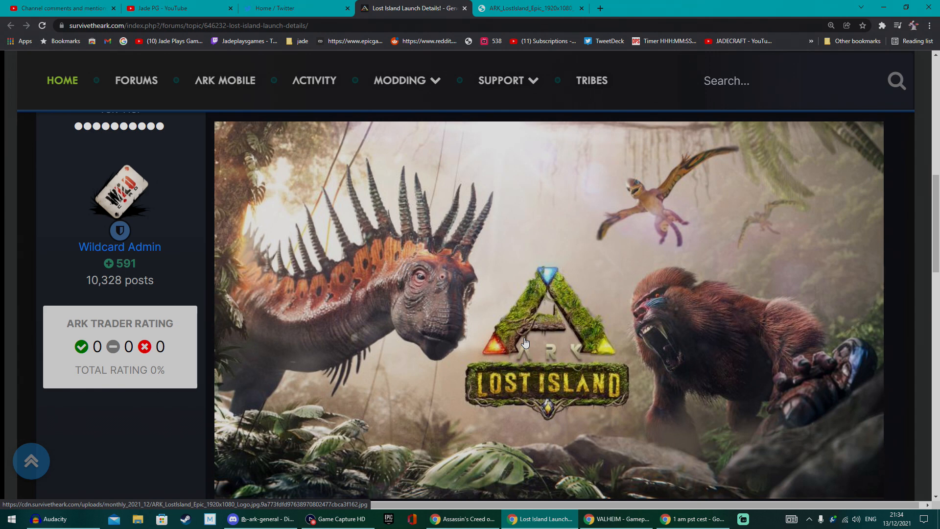
mouse_move(665, 218)
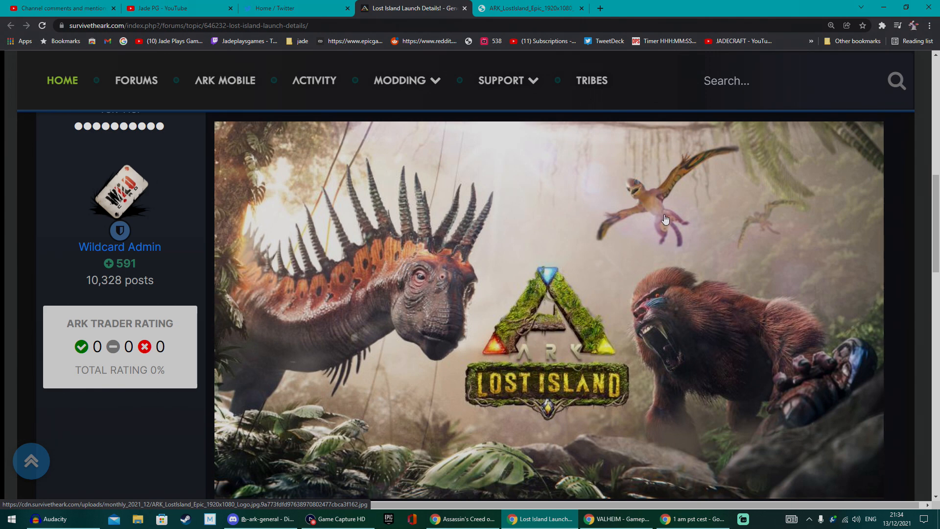
mouse_move(662, 213)
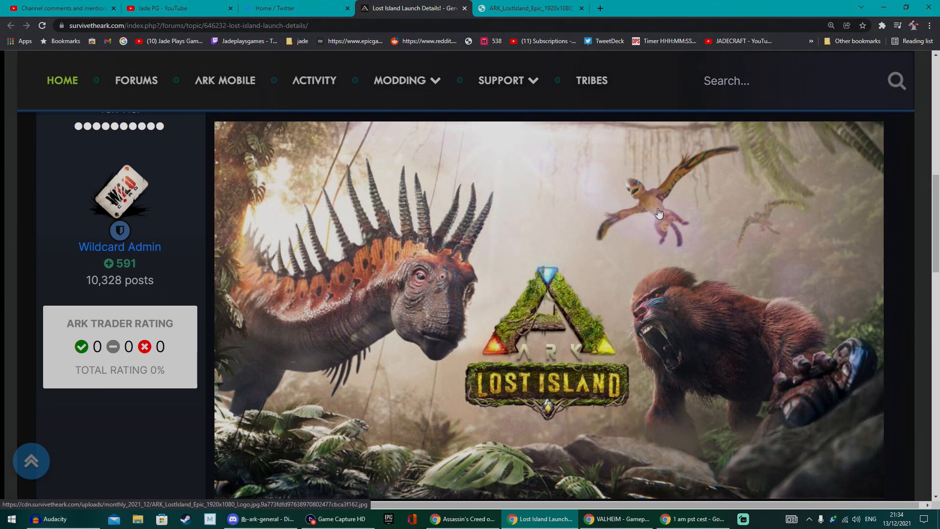
mouse_move(371, 289)
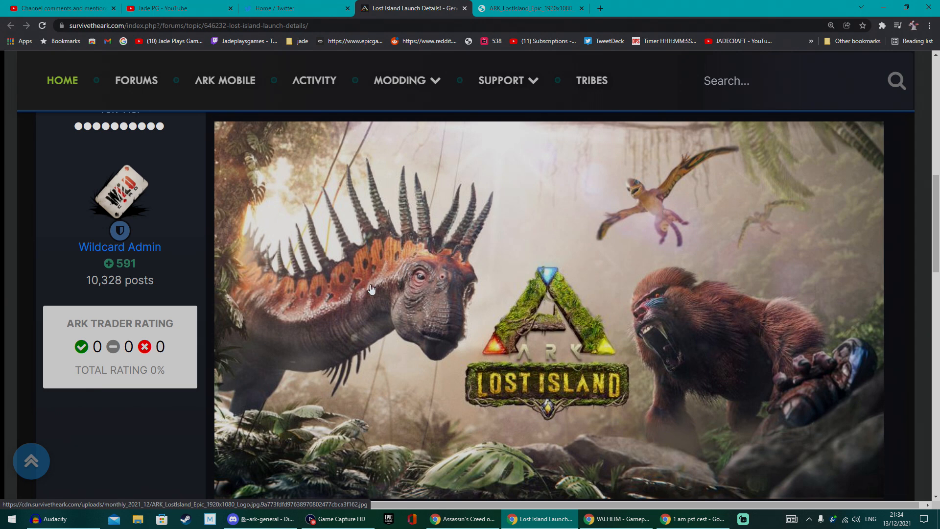
mouse_move(390, 266)
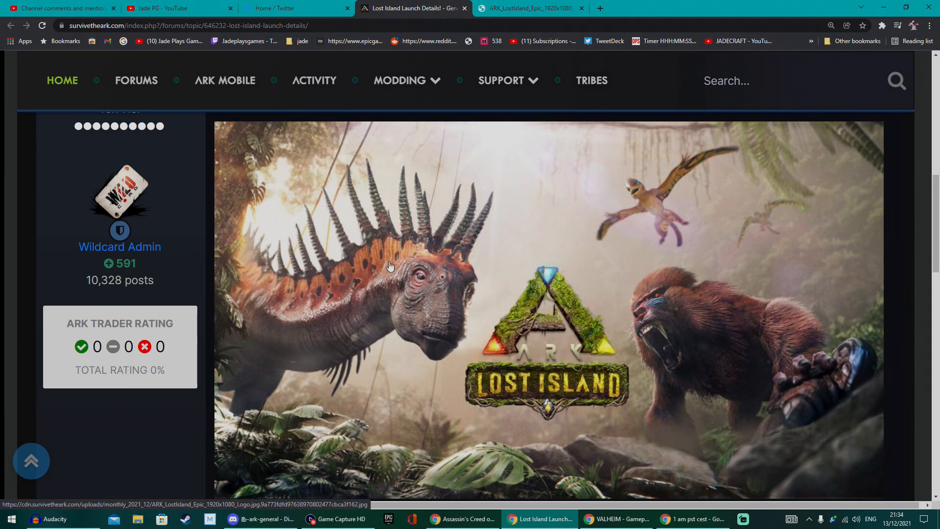
mouse_move(378, 270)
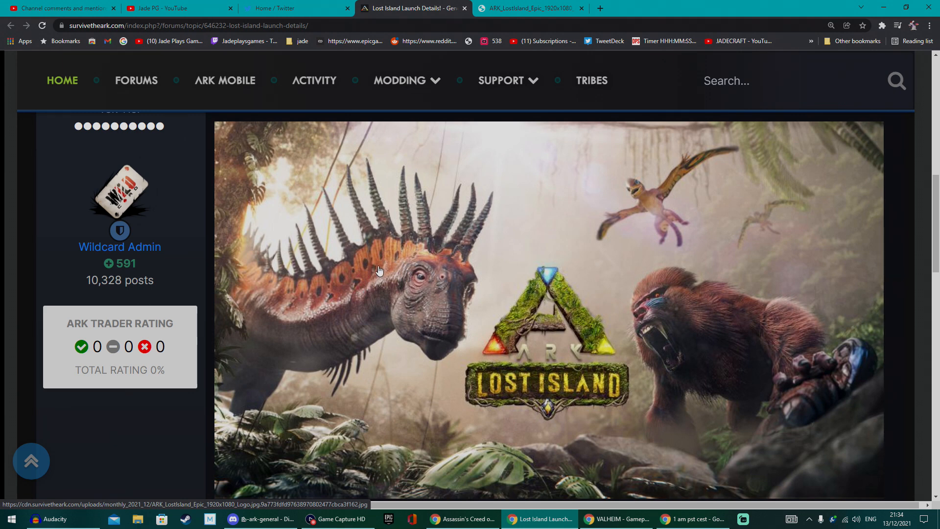
mouse_move(396, 273)
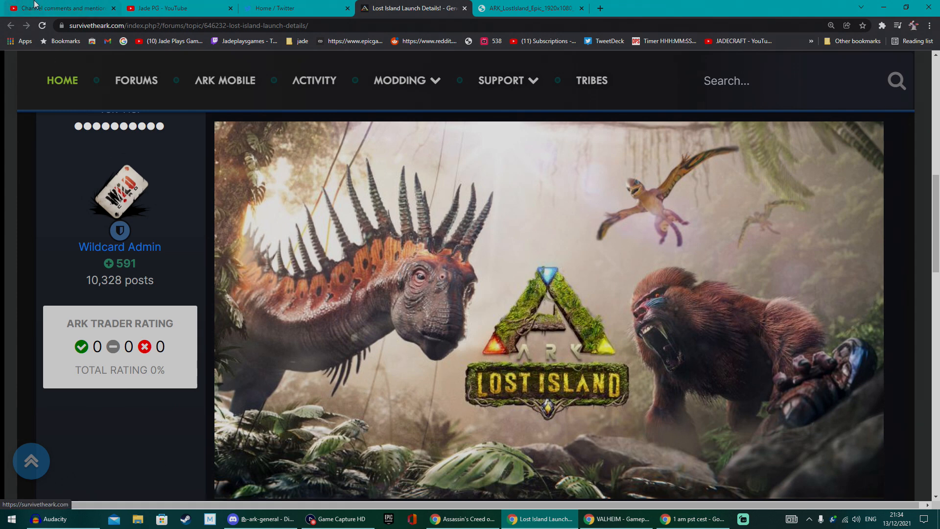
Switch to the Jade PG YouTube tab and return to the channel banner.
left_click(174, 8)
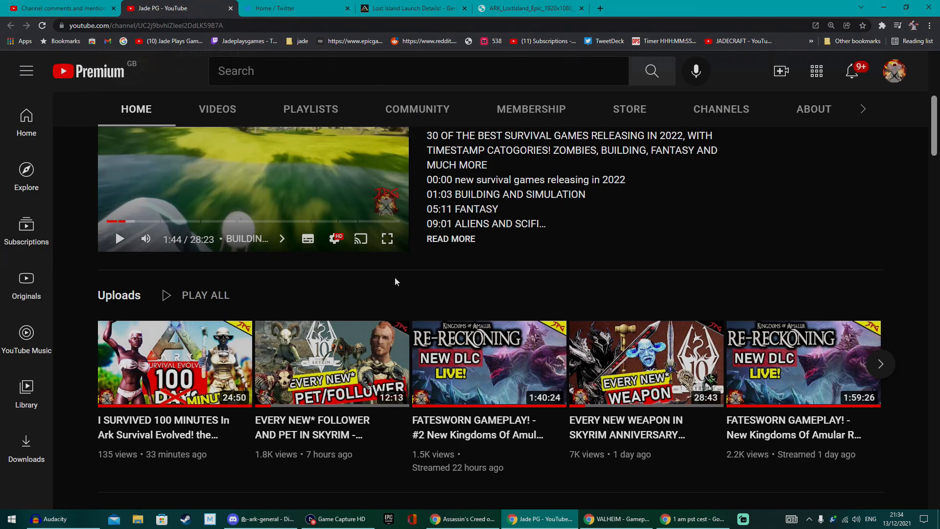
scroll("down", 3)
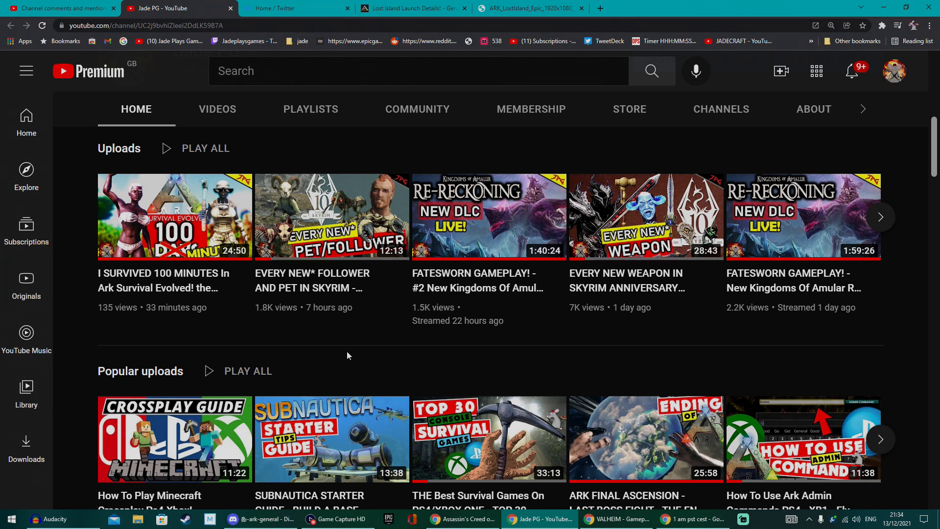
mouse_move(184, 291)
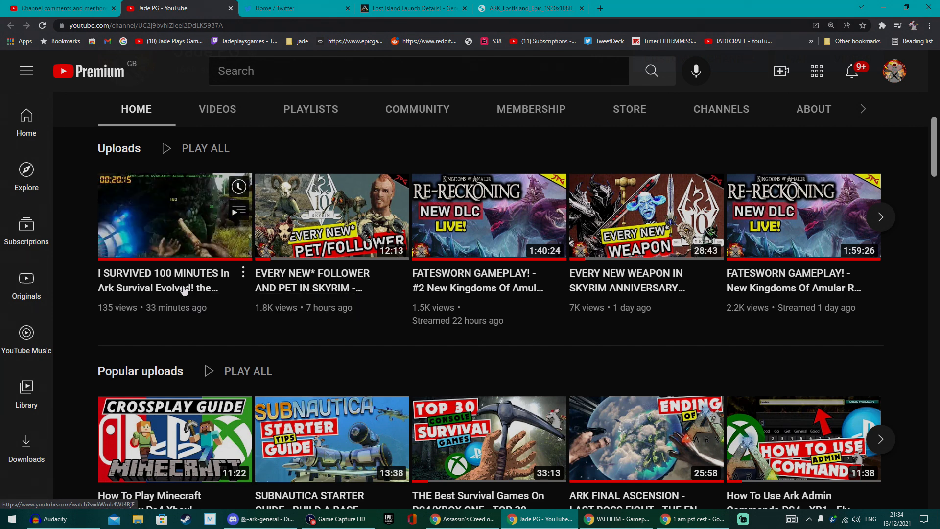
mouse_move(205, 323)
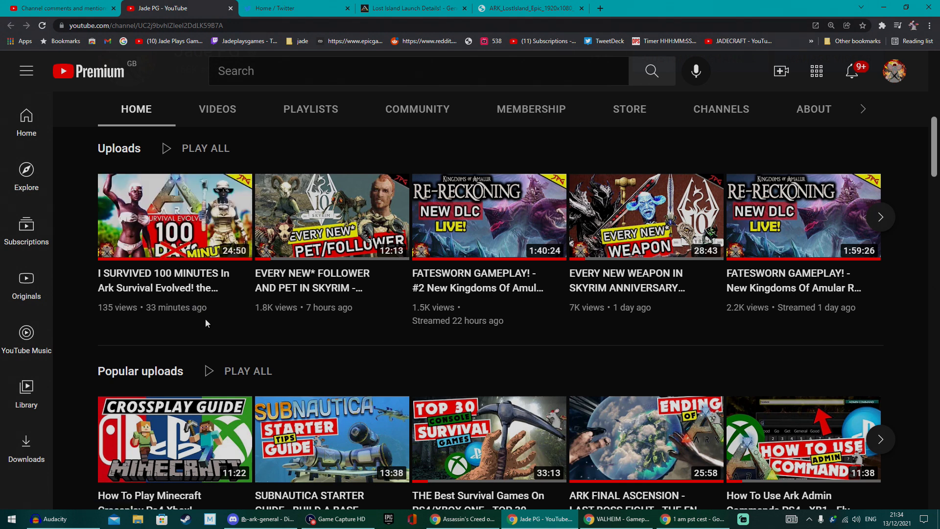
mouse_move(398, 173)
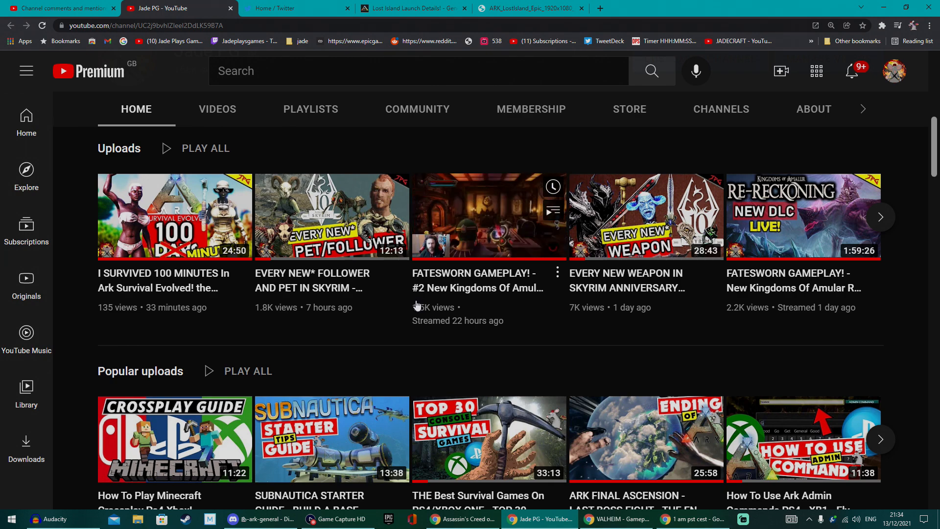
scroll("up", 3)
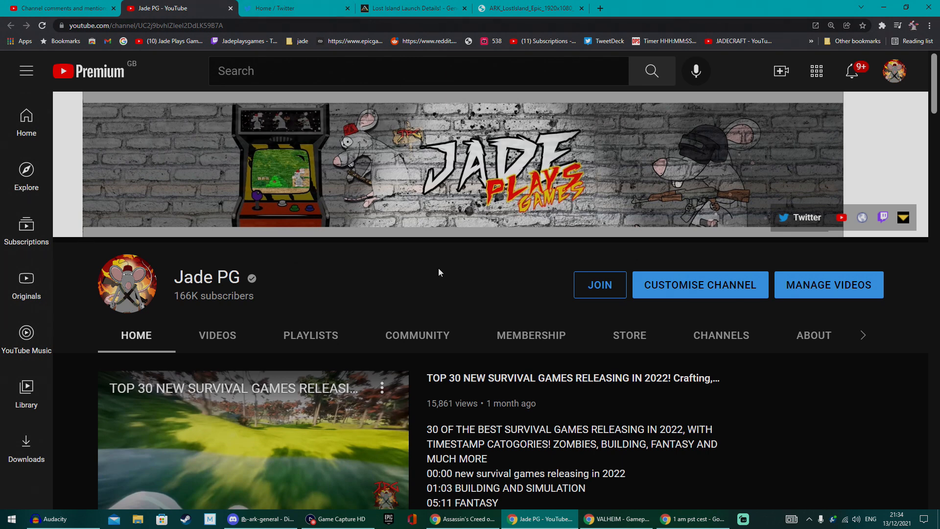
mouse_move(418, 5)
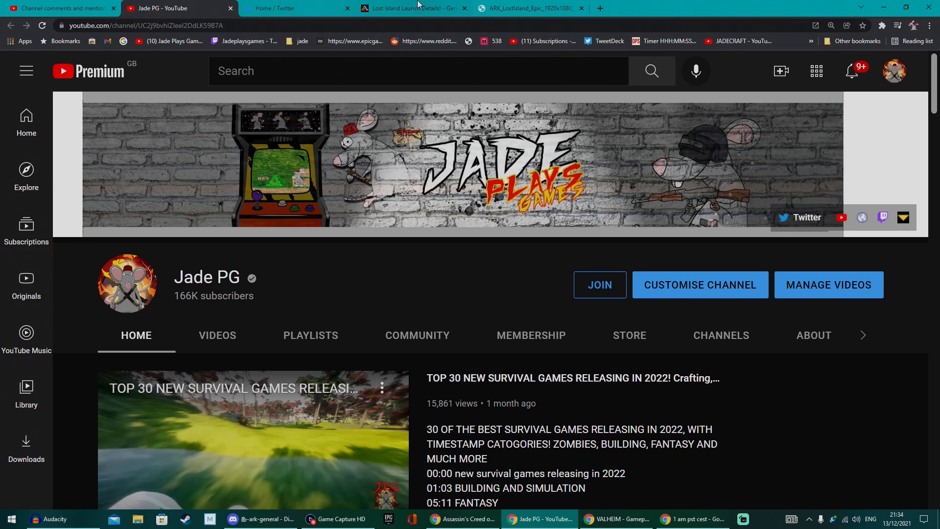